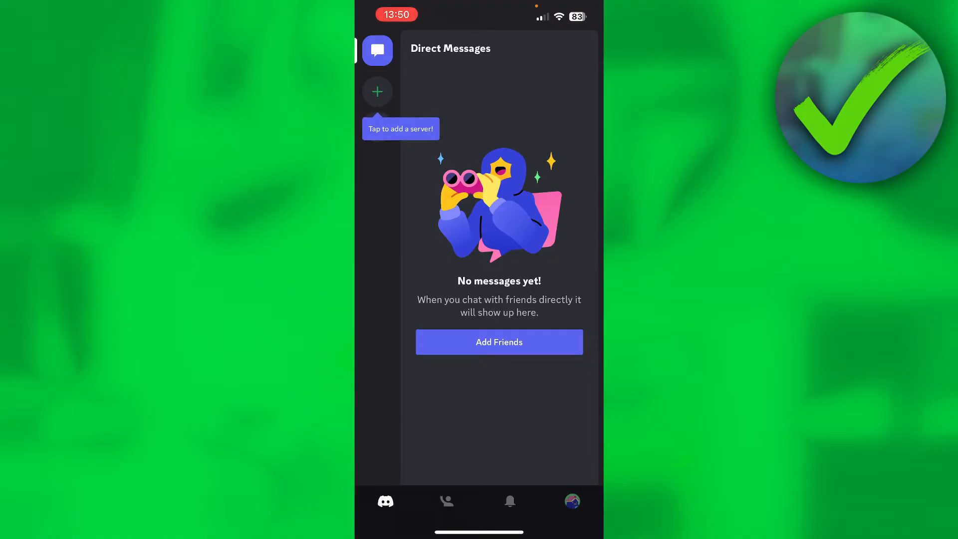
Step: Tap your avatar in the tab bar to reach the profile and settings page
click(572, 501)
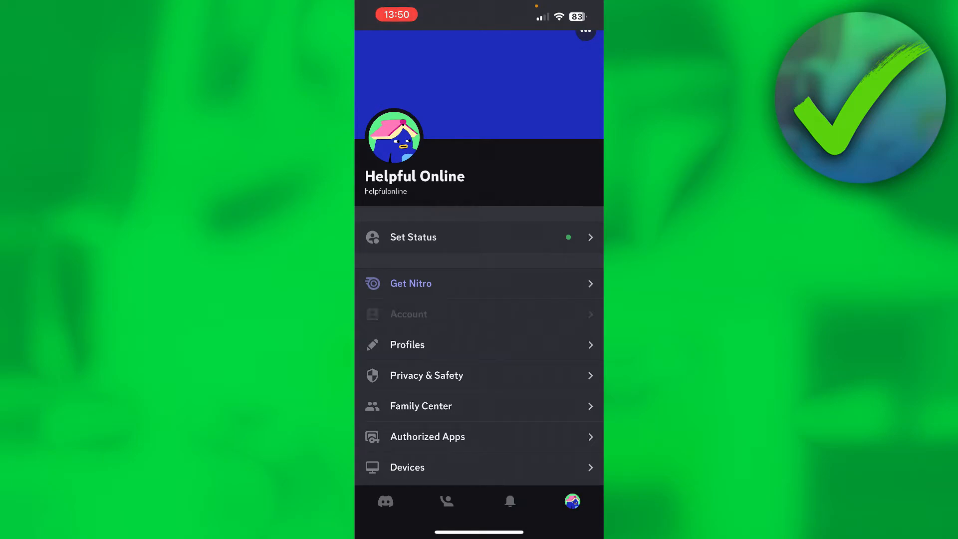
Step: Open Account settings, showing the red 'Verify your email' banner
click(408, 314)
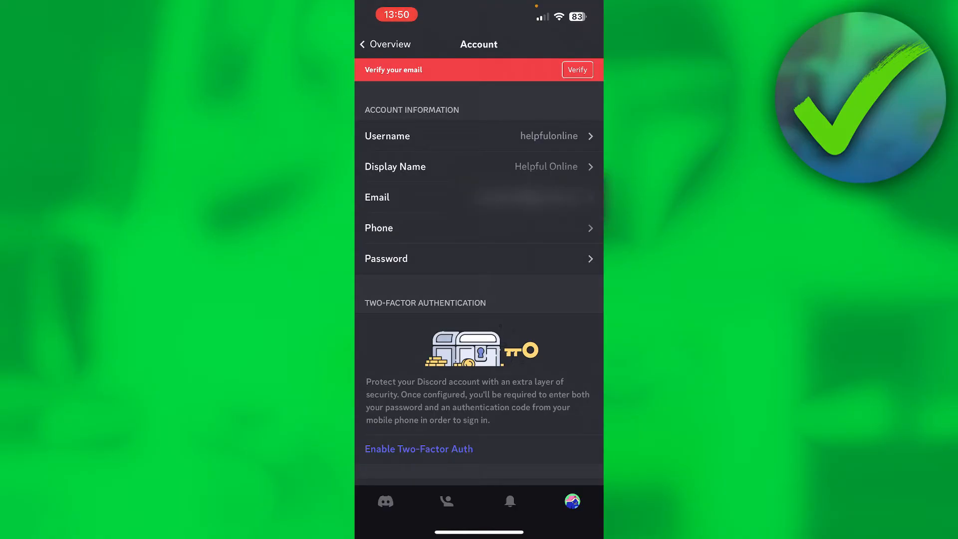
Step: Start email verification from the red banner and resend the verification email
click(577, 69)
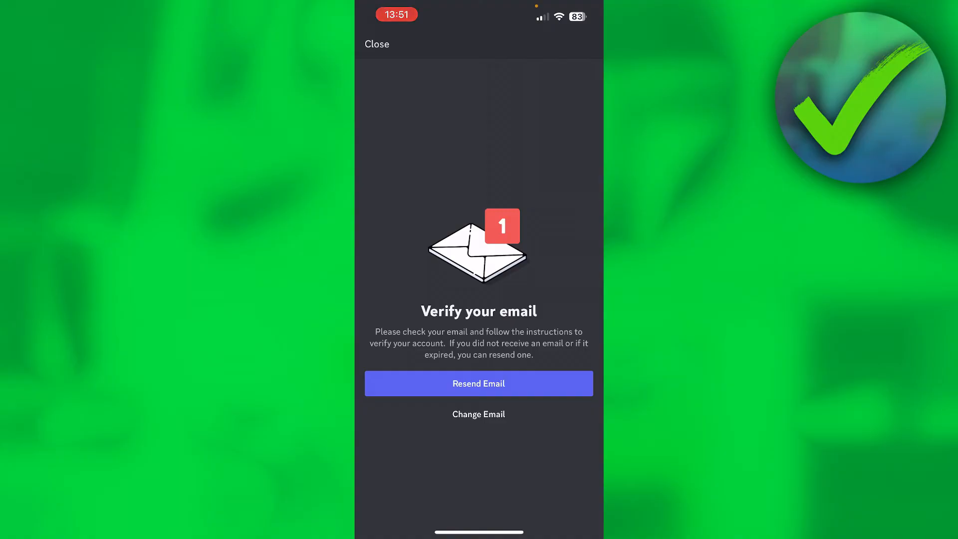
click(479, 384)
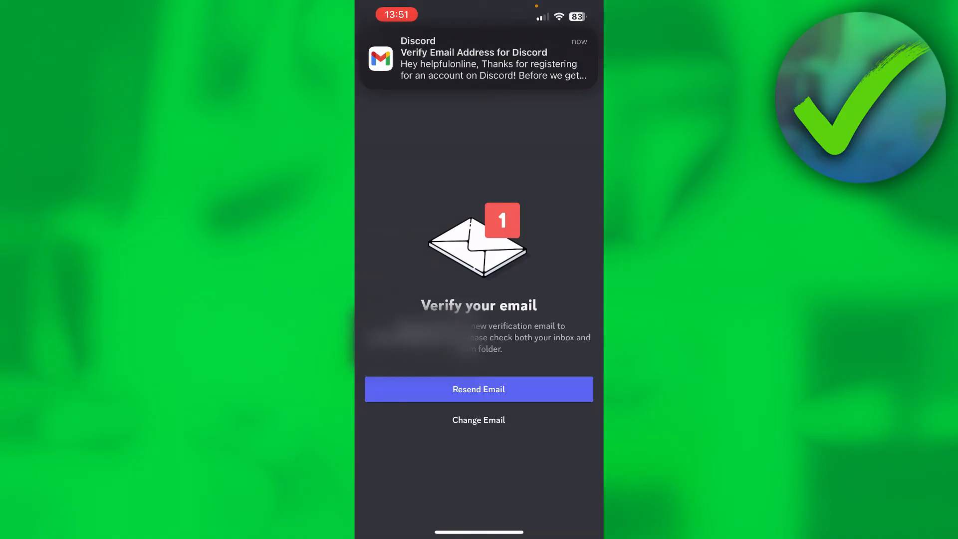
Step: Open the Discord email from the Gmail notification, tap Verify Email, then continue to Discord
click(478, 58)
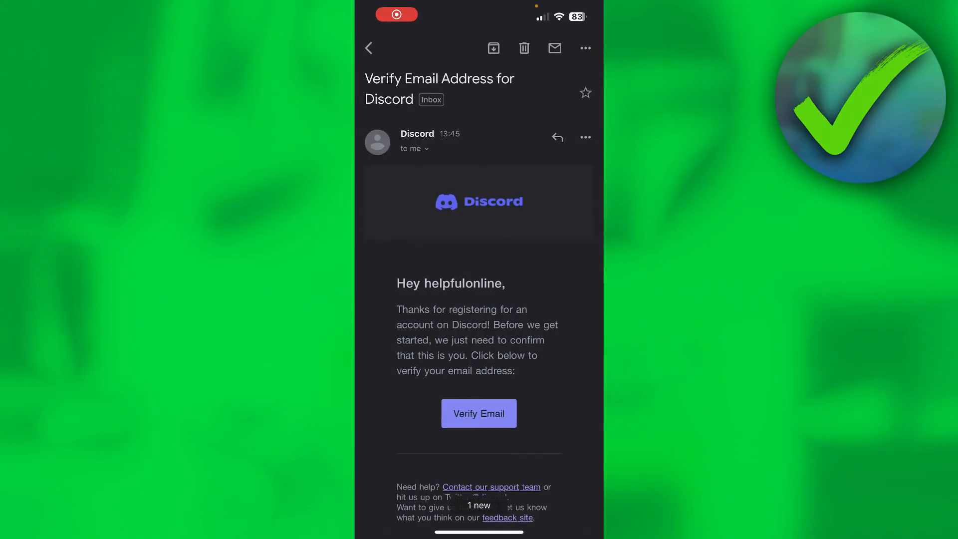
scroll(up, 3)
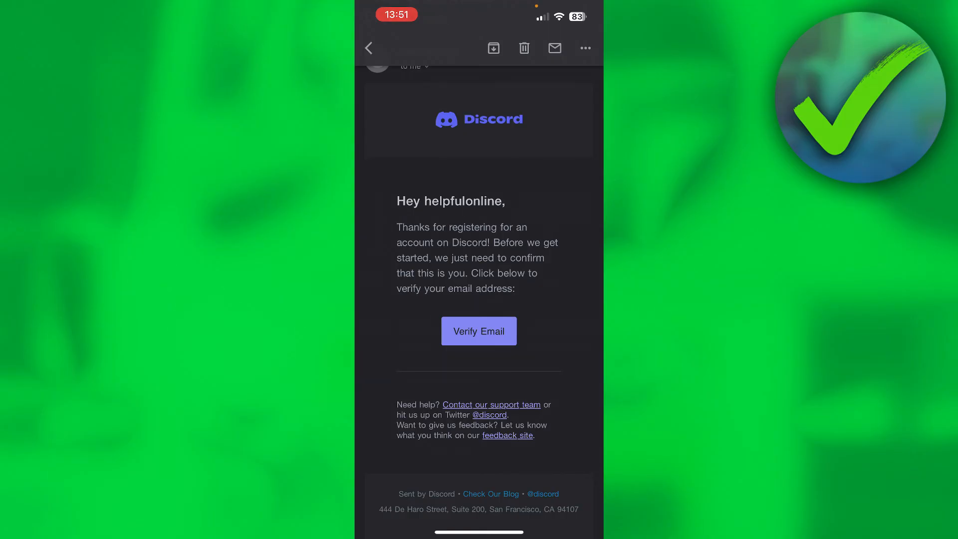
click(478, 330)
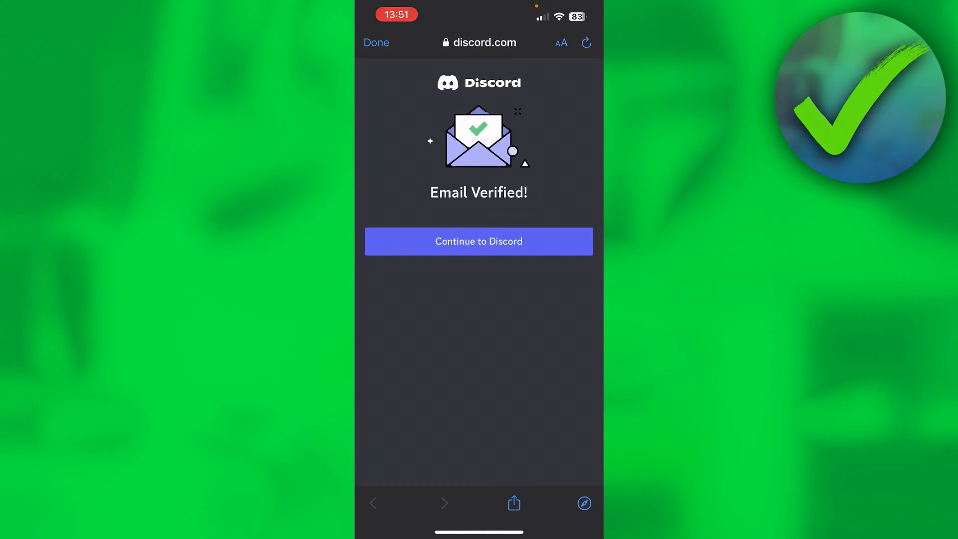
click(479, 240)
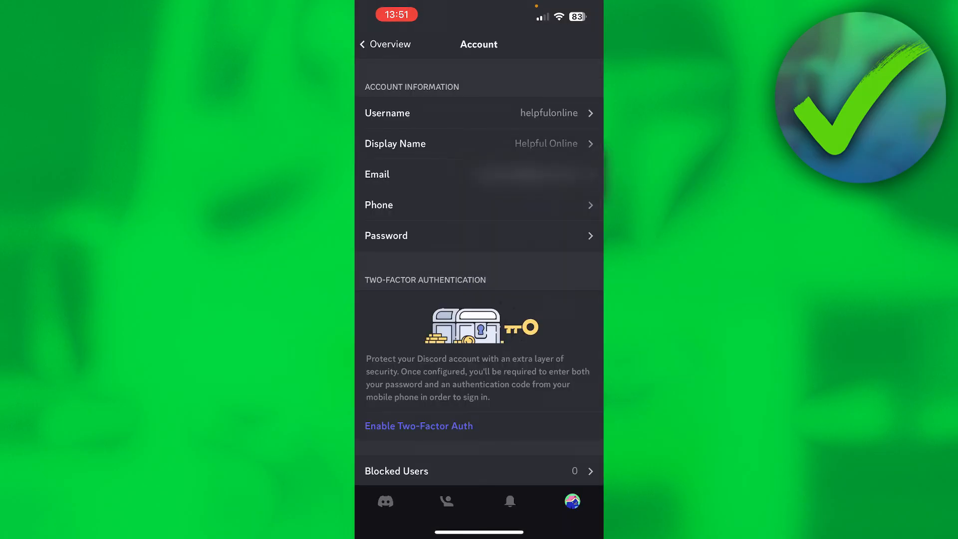